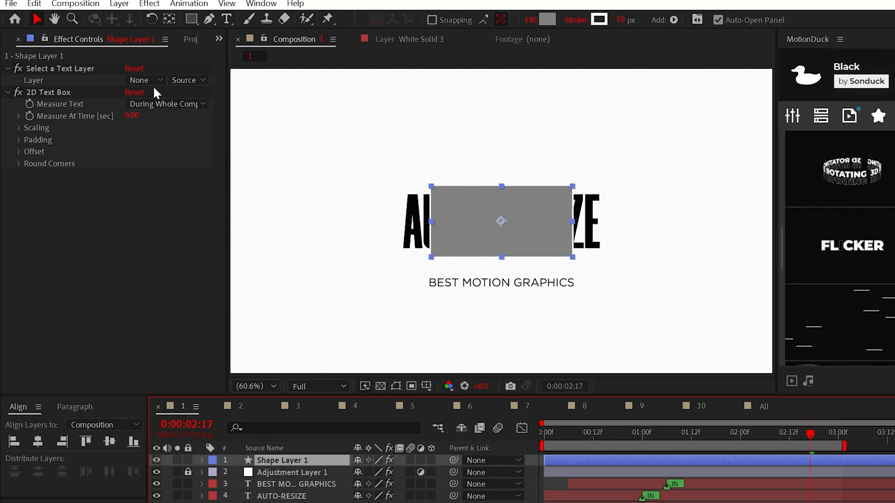
Point the 2D Text Box at the AUTO-RESIZE text layer and give it a solid outline.
{"action": "left_click", "coordinate": [142, 79]}
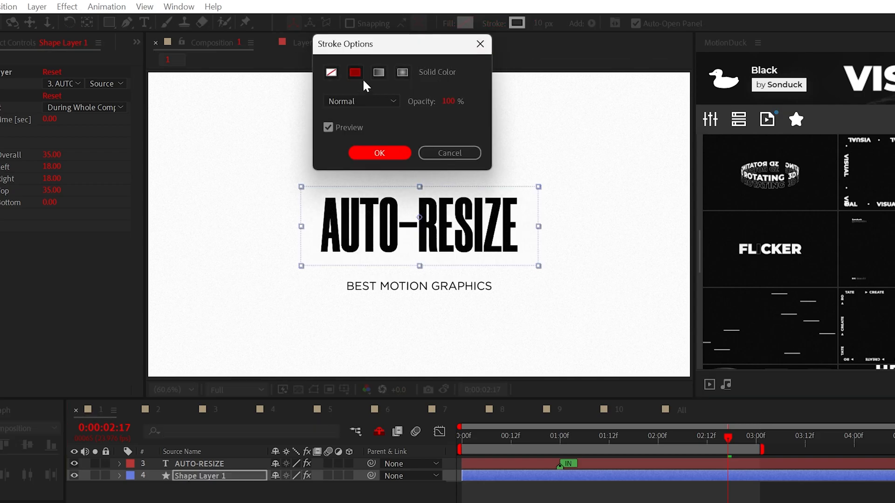
{"action": "left_click", "coordinate": [380, 153]}
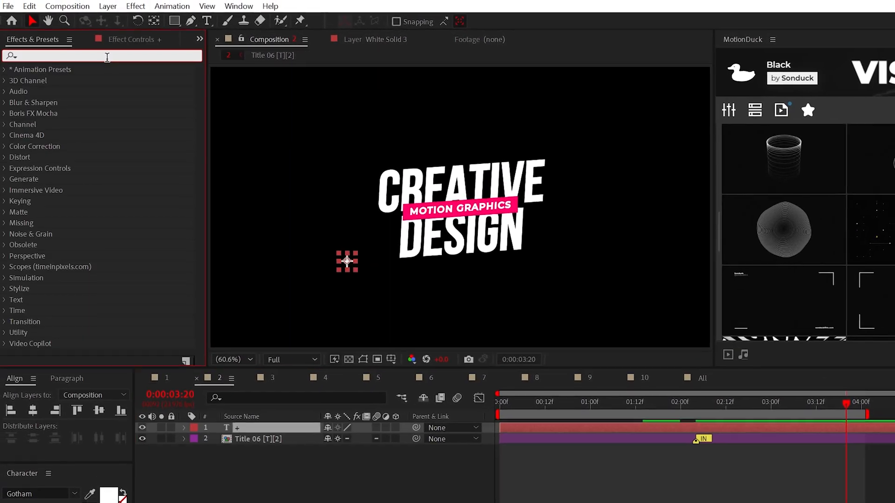
Search 'Random ON' and apply the Behaviors > Random On-Off preset to the text layer.
{"action": "type", "text": "Random ON"}
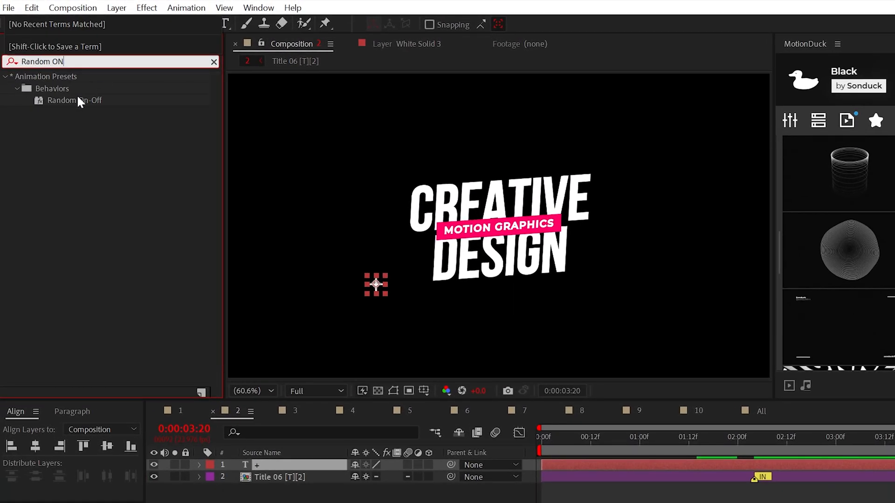
{"action": "double_click", "coordinate": [75, 100]}
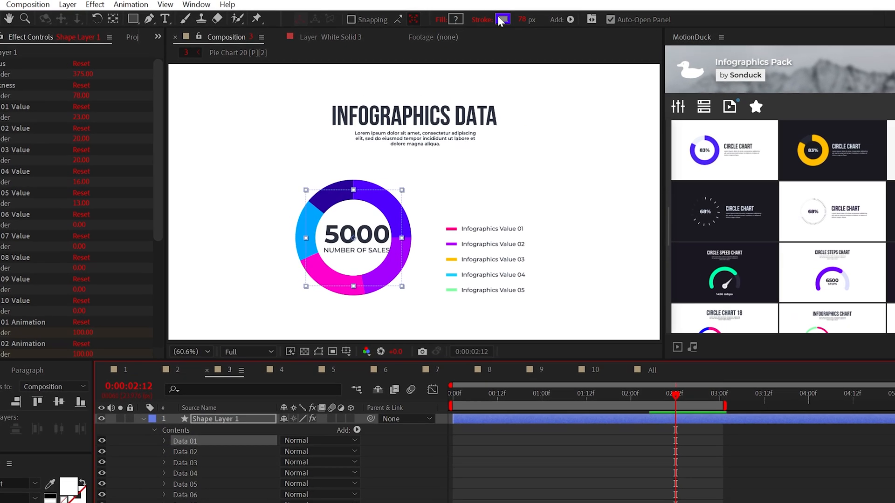
Change the stroke colour of the donut chart ring on Shape Layer 1.
{"action": "left_click", "coordinate": [500, 20]}
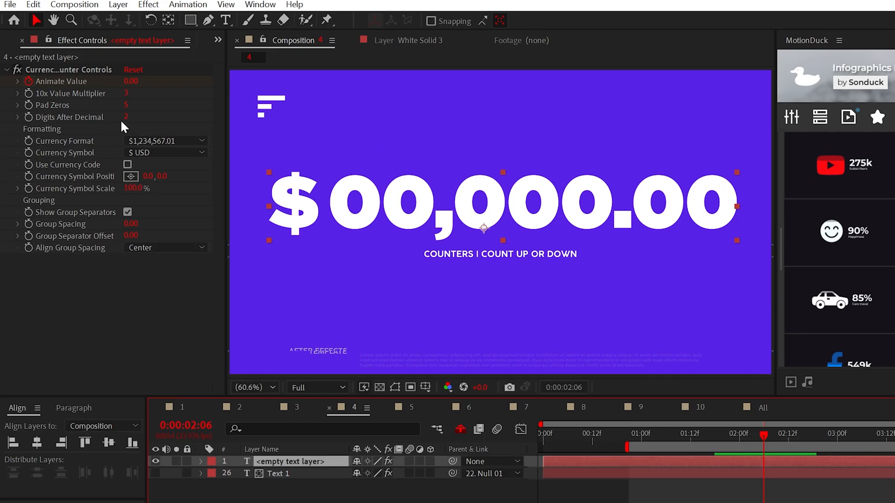
Set the counter's decimal digits and switch its Currency Symbol to £ GBP.
{"action": "left_click", "coordinate": [132, 106]}
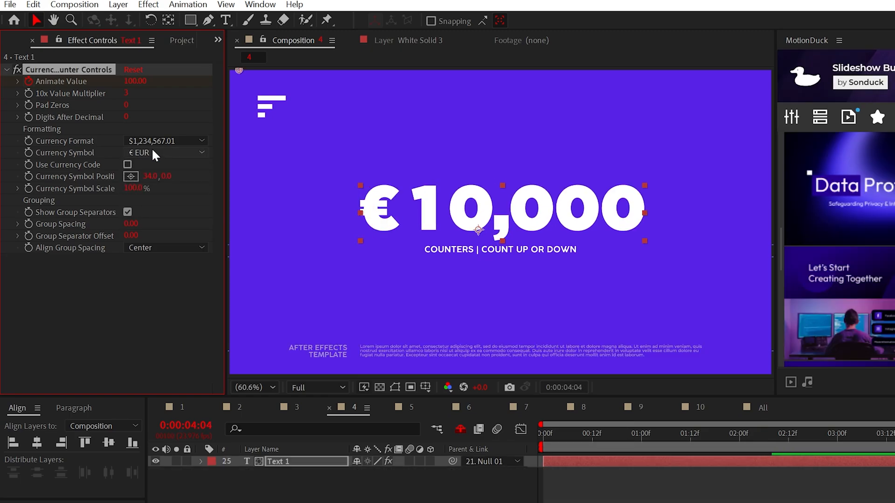
{"action": "left_click", "coordinate": [158, 201]}
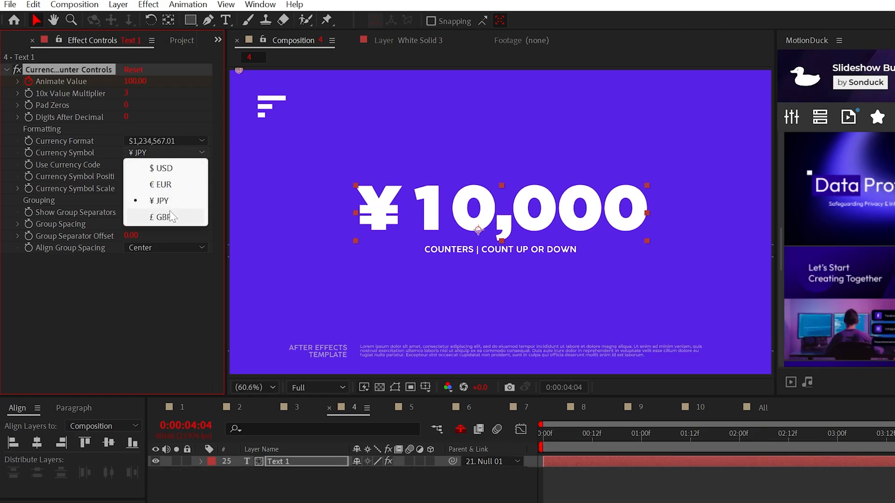
{"action": "left_click", "coordinate": [160, 168]}
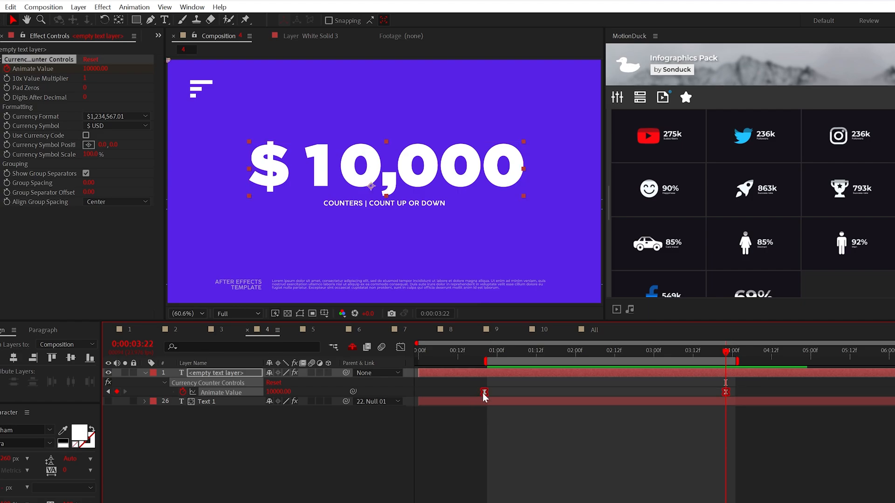
Open the interpolation options for the first Animate Value keyframe.
{"action": "right_click", "coordinate": [484, 392]}
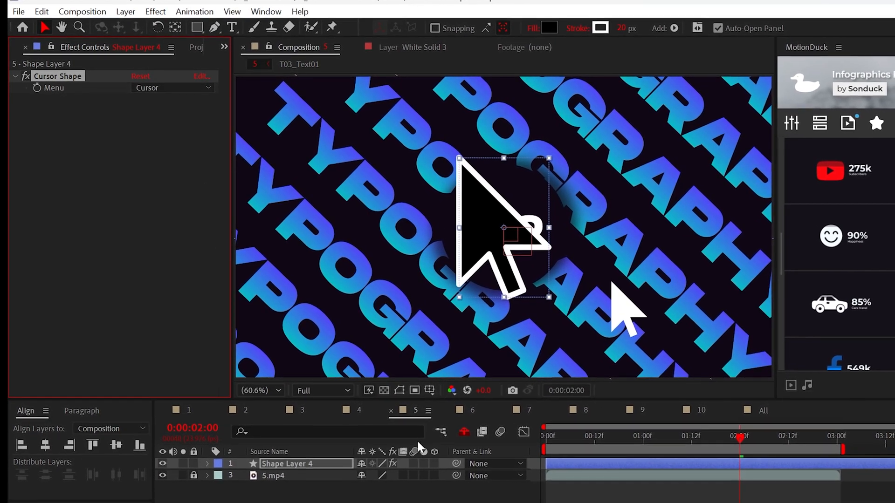
Return Cursor Shape to the Cursor arrow and set its fill to None.
{"action": "left_click", "coordinate": [172, 87]}
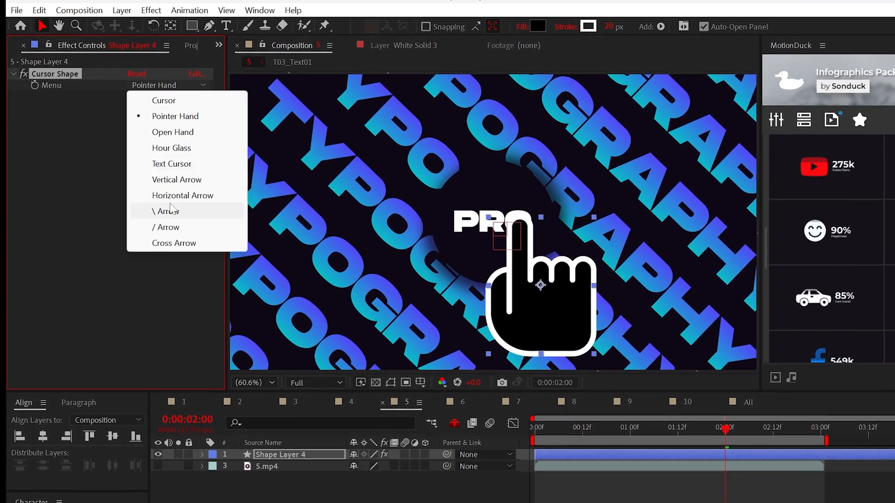
{"action": "left_click", "coordinate": [164, 100]}
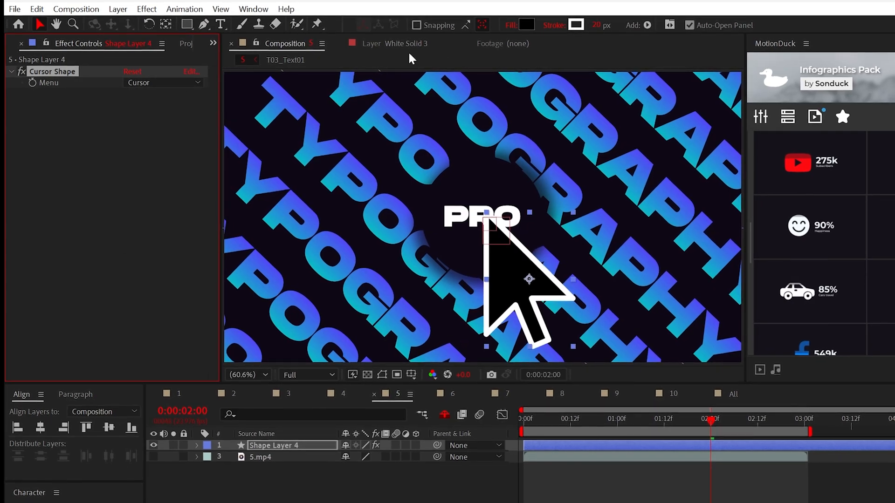
{"action": "left_click", "coordinate": [528, 24]}
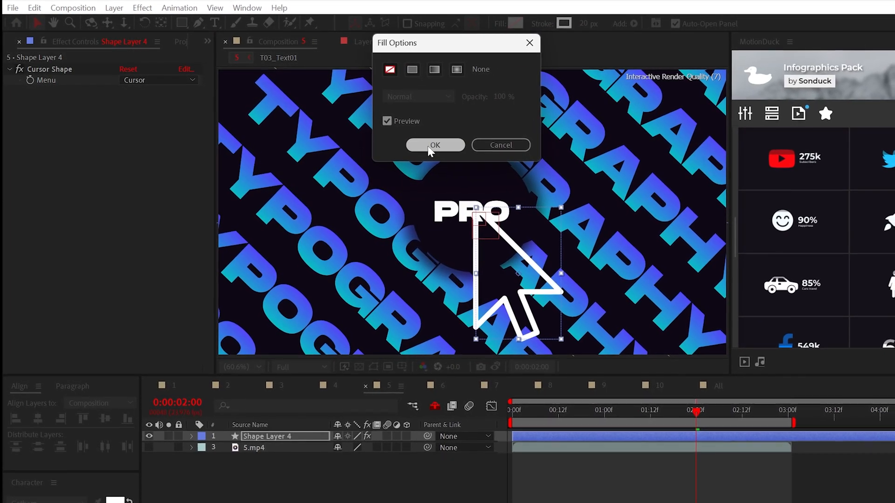
{"action": "left_click", "coordinate": [435, 145]}
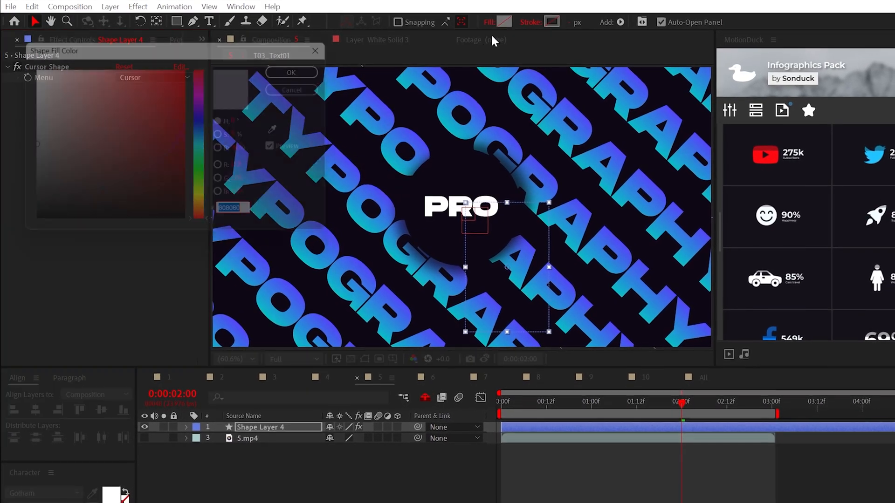
{"action": "left_click", "coordinate": [291, 73]}
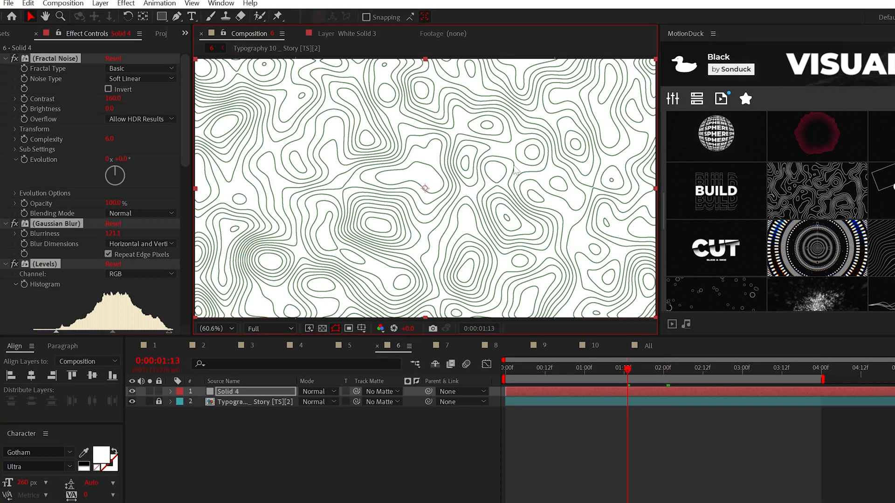
Move the Typography layer above Solid 4 and adjust the Fractal Noise contour settings.
{"action": "left_click", "coordinate": [125, 338]}
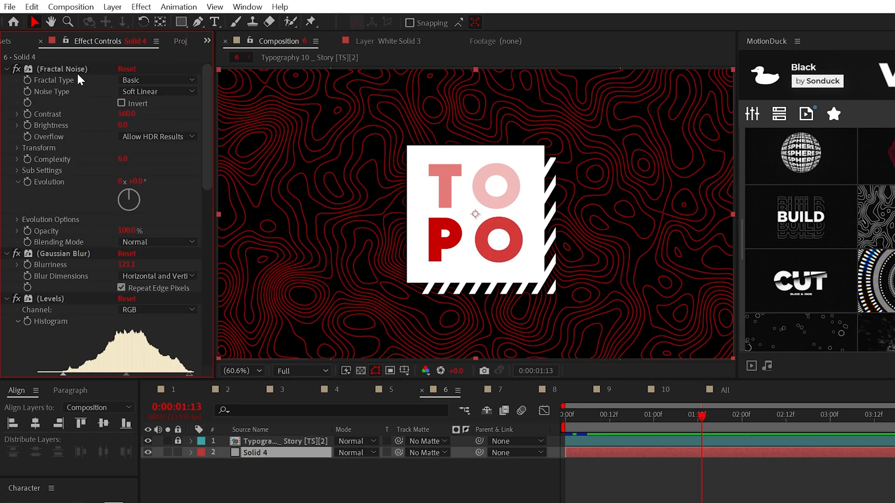
{"action": "left_click", "coordinate": [193, 453]}
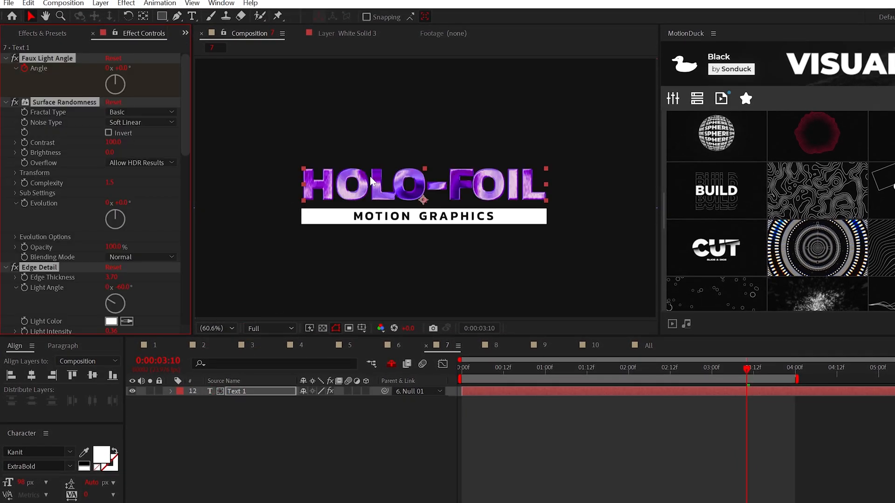
Set the Tritone Midtones colour to yellow FFD600.
{"action": "scroll", "scroll_direction": "down", "scroll_amount": 3}
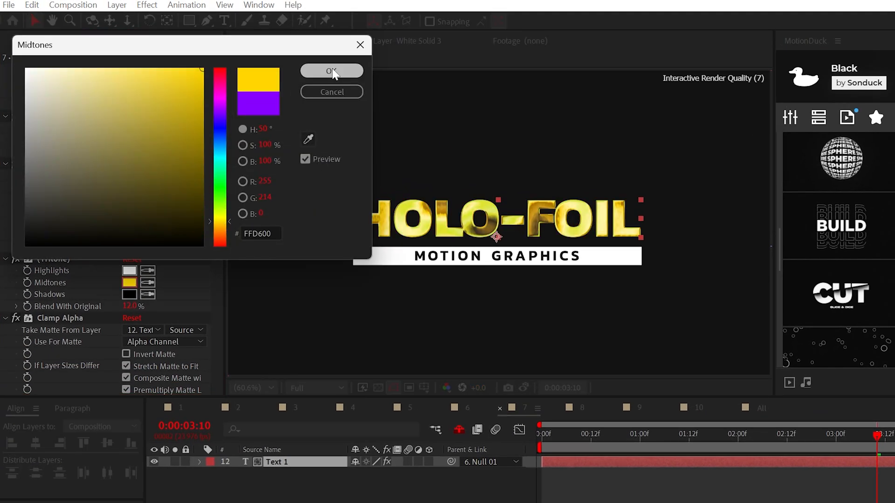
{"action": "left_click", "coordinate": [331, 71]}
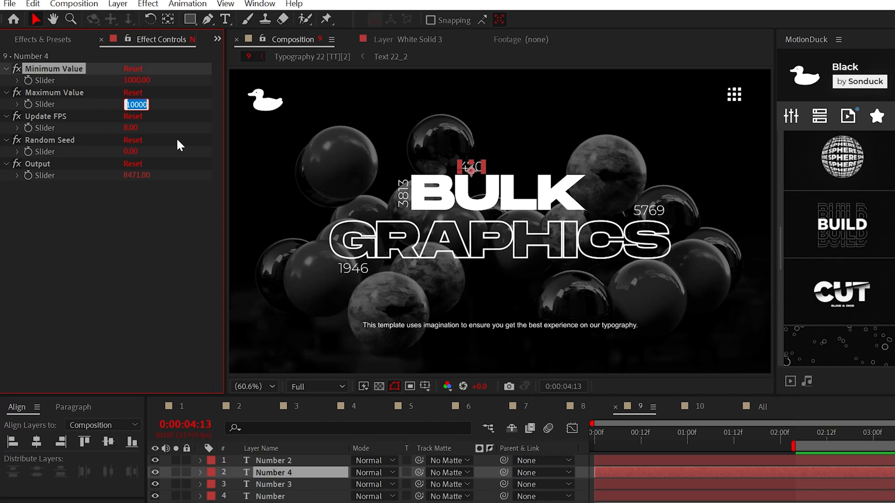
Commit 10000 as the Number 4 layer's Maximum Value.
{"action": "left_click", "coordinate": [818, 438]}
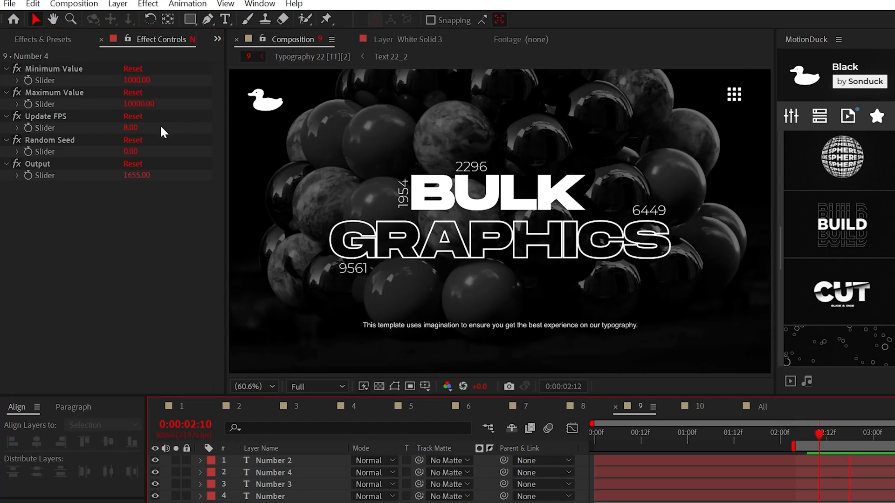